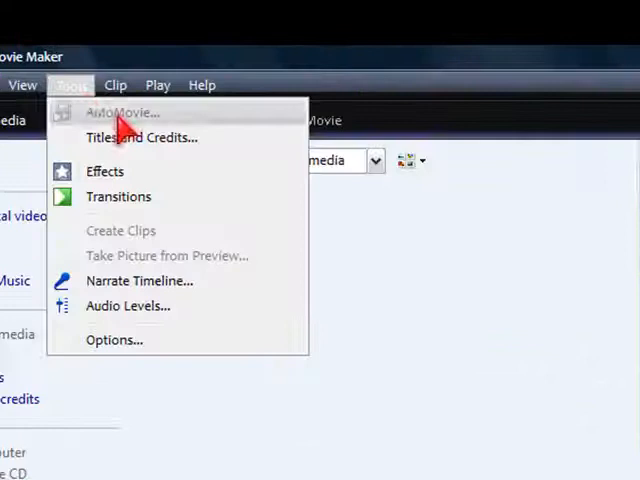
- Show the Options Advanced tab: 5-second pictures, 1.25-second transitions, NTSC, 4:3
left_click(114, 340)
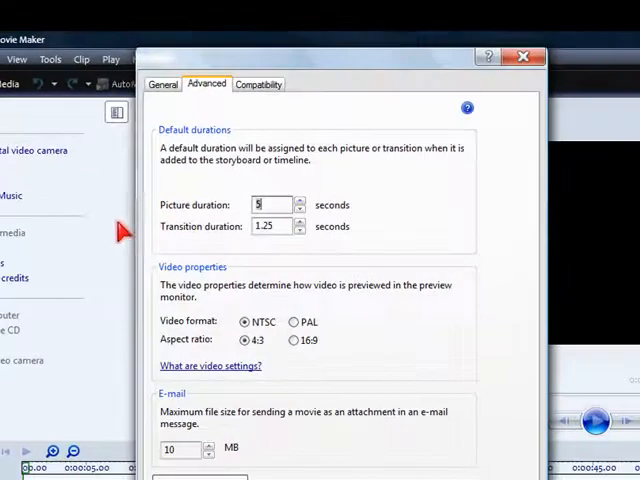